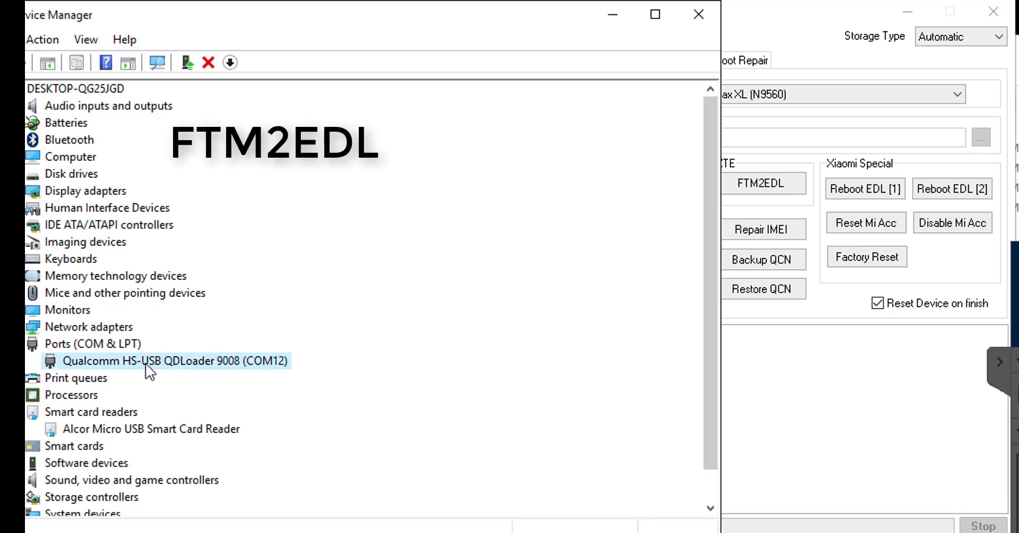
# Start Reset FRP on the ZTE Max XL N9560 and confirm proceeding without a security backup.
pyautogui.click(758, 183)
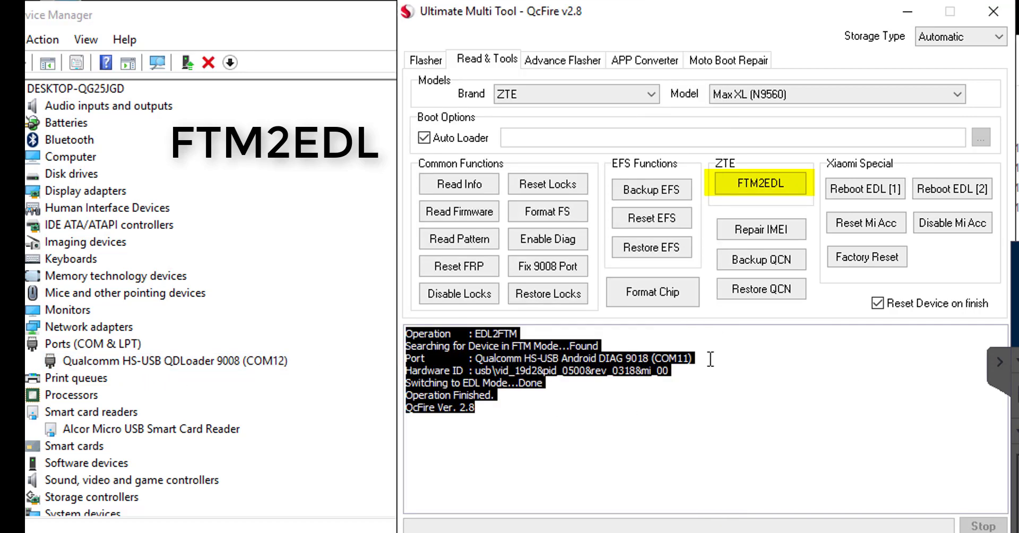
pyautogui.click(758, 183)
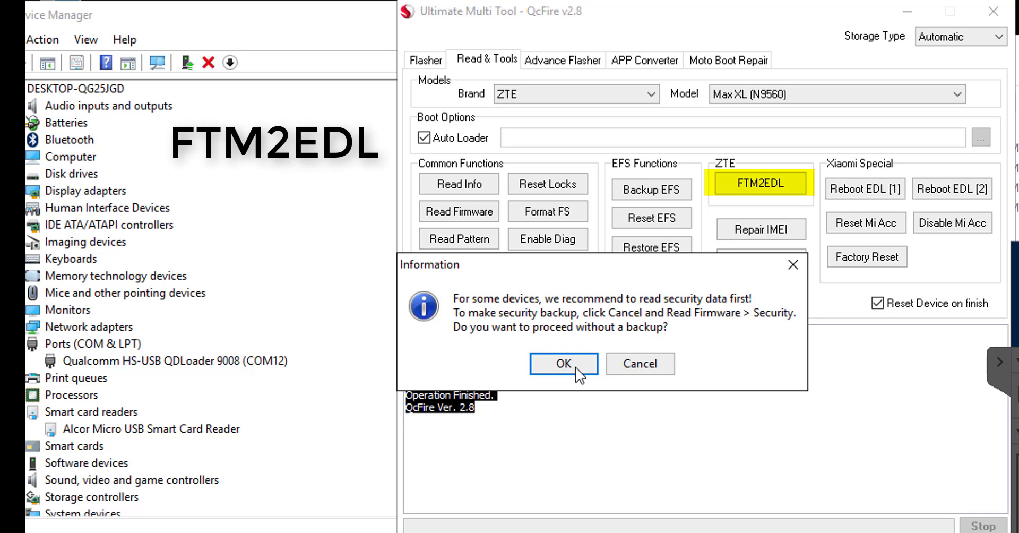
pyautogui.click(562, 363)
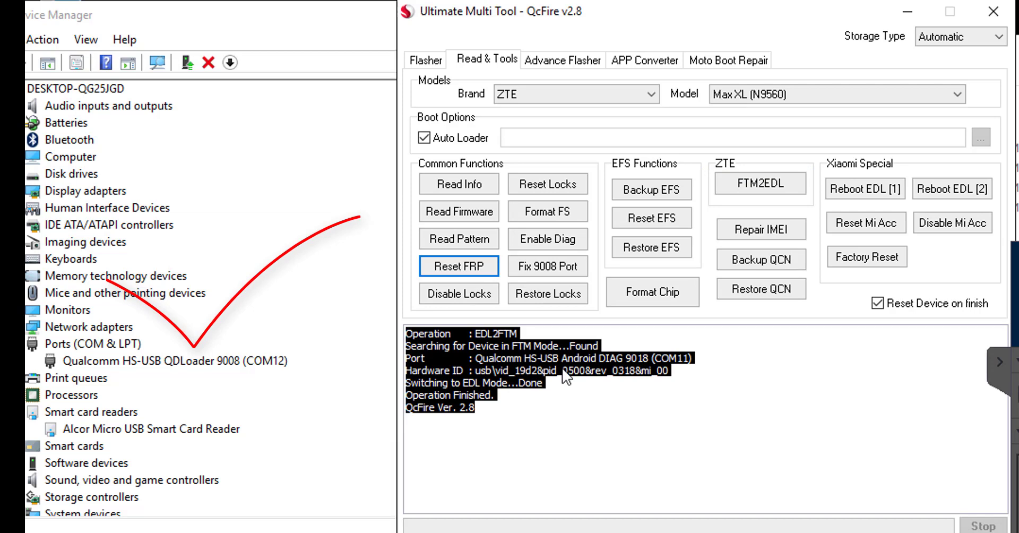
# Keep QcFire focused while the log reports loader sent, 8937 eMMC detected and the driver warning.
pyautogui.click(459, 266)
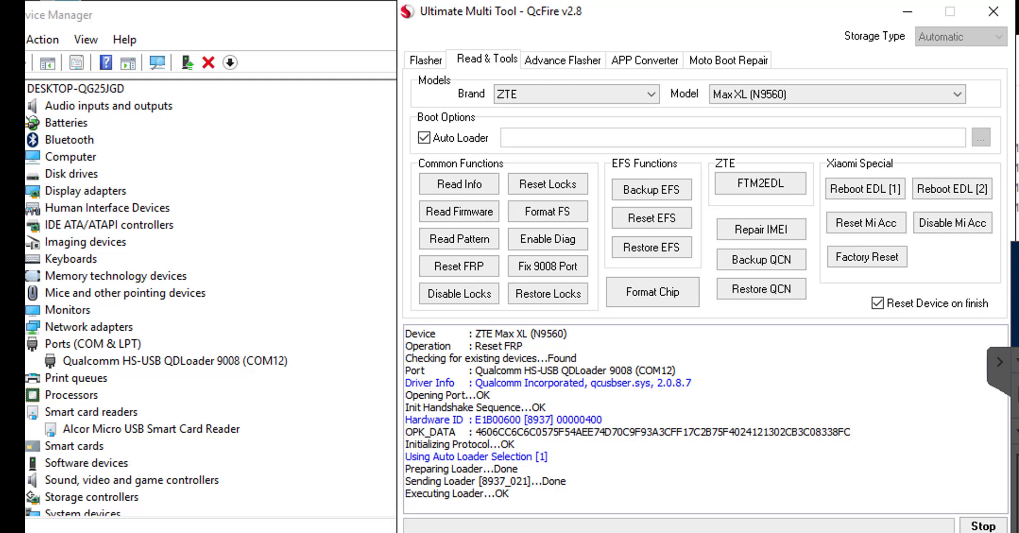
pyautogui.click(458, 266)
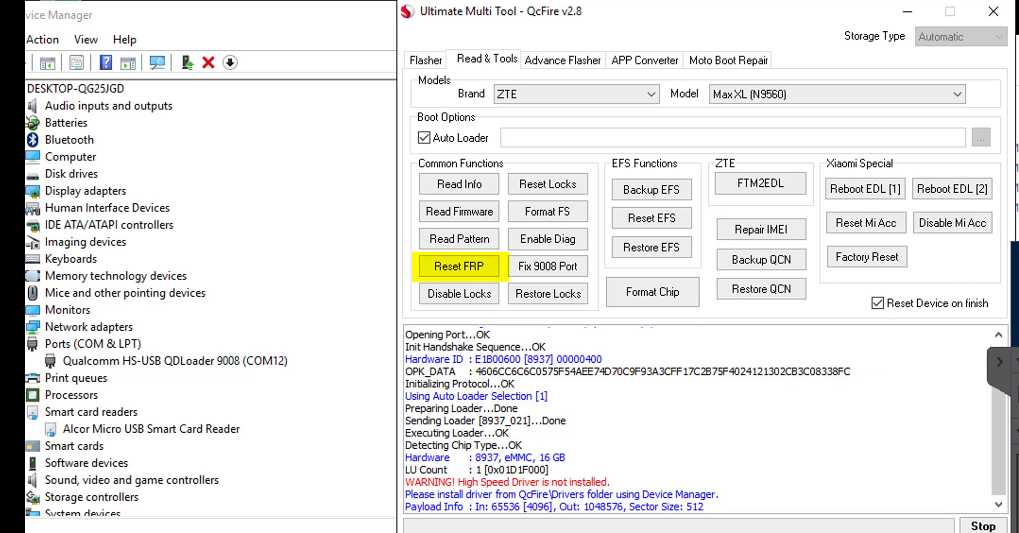
pyautogui.click(458, 266)
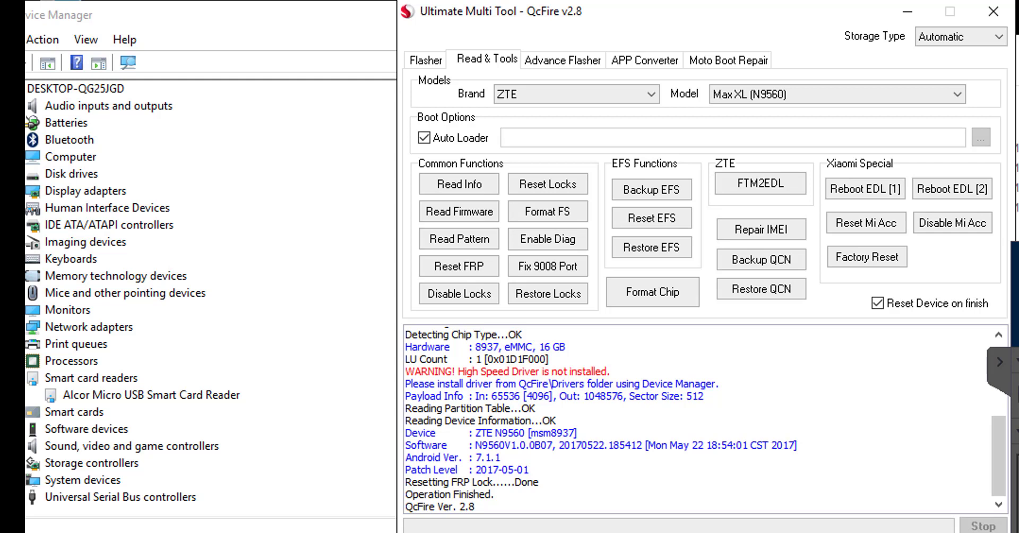
pyautogui.moveTo(551, 524)
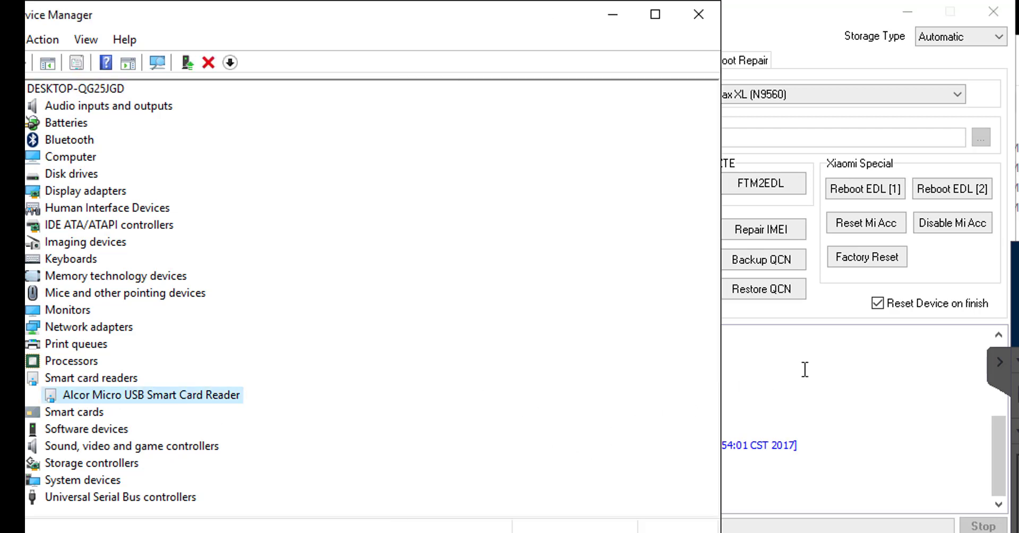
# Return focus to QcFire as the log shows 'Resetting FRP Lock......Done' and 'Operation Finished.'.
pyautogui.click(458, 265)
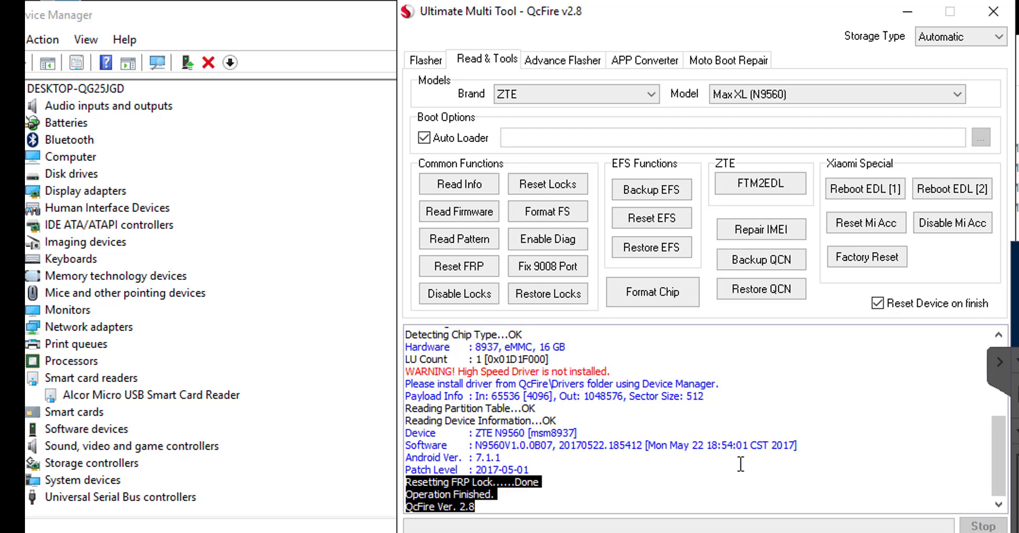